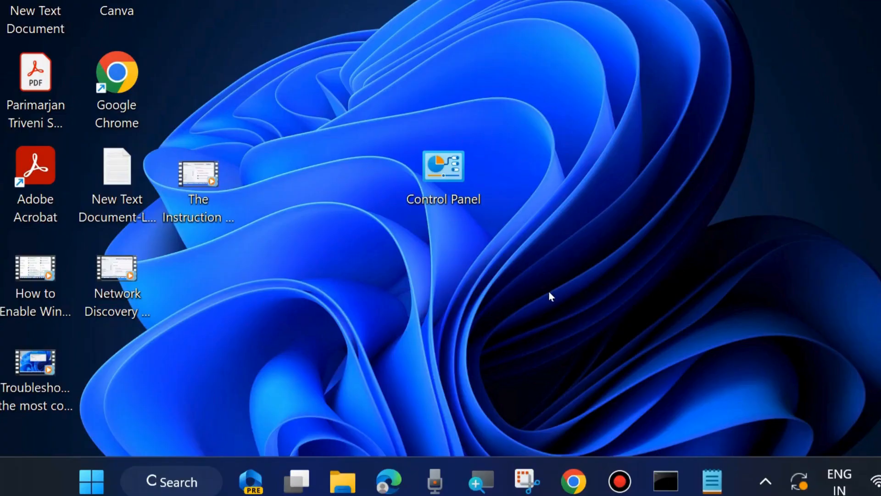
{"action": "mouse_move", "coordinate": [461, 342]}
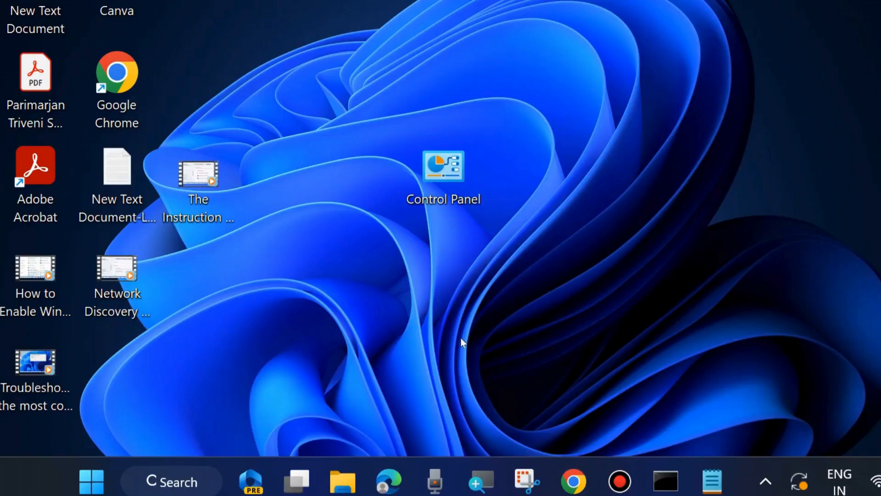
Step: Bring up File Explorer on New Volume (D:) and select the network image
{"action": "left_click", "coordinate": [342, 482]}
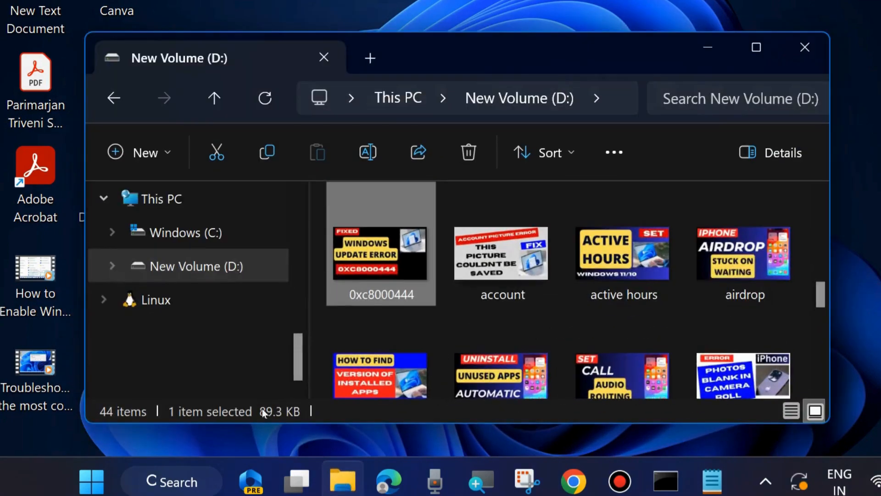
{"action": "scroll", "scroll_direction": "down", "scroll_amount": 3}
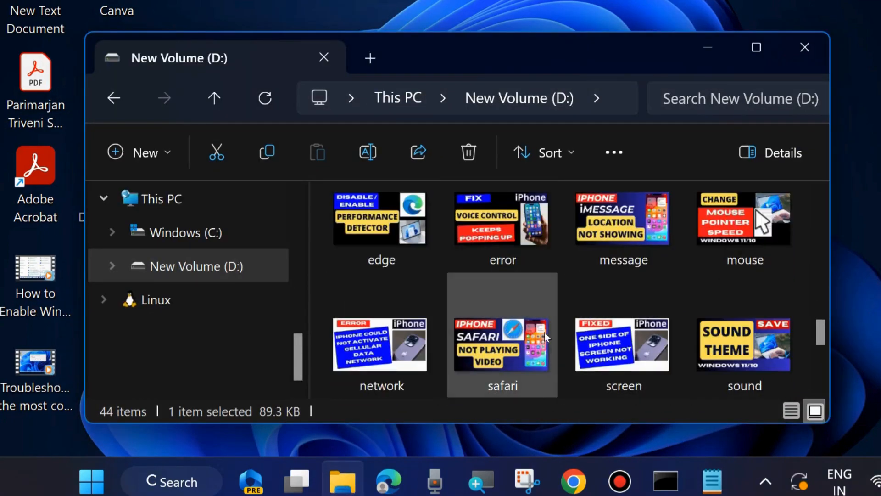
{"action": "left_click", "coordinate": [380, 343]}
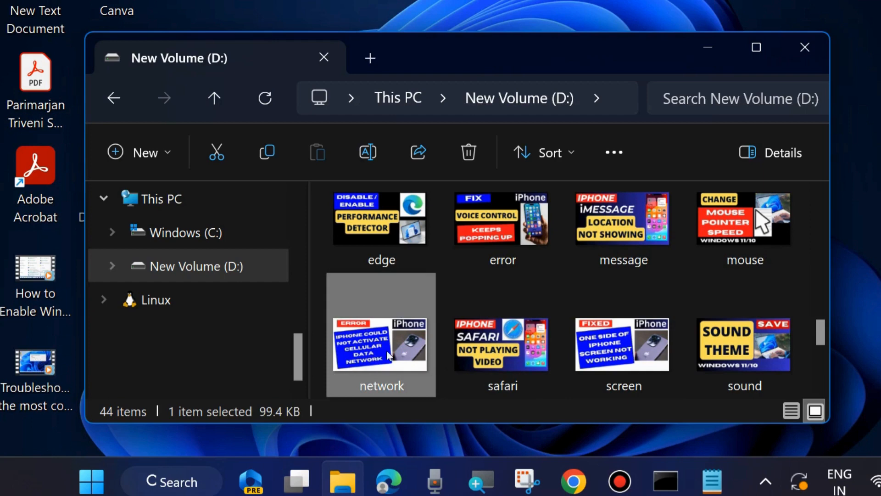
{"action": "mouse_move", "coordinate": [366, 362]}
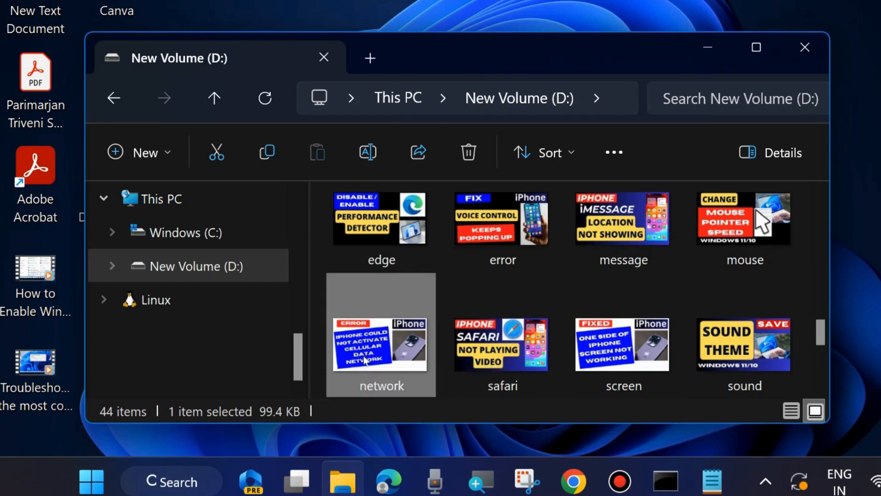
{"action": "right_click", "coordinate": [381, 344]}
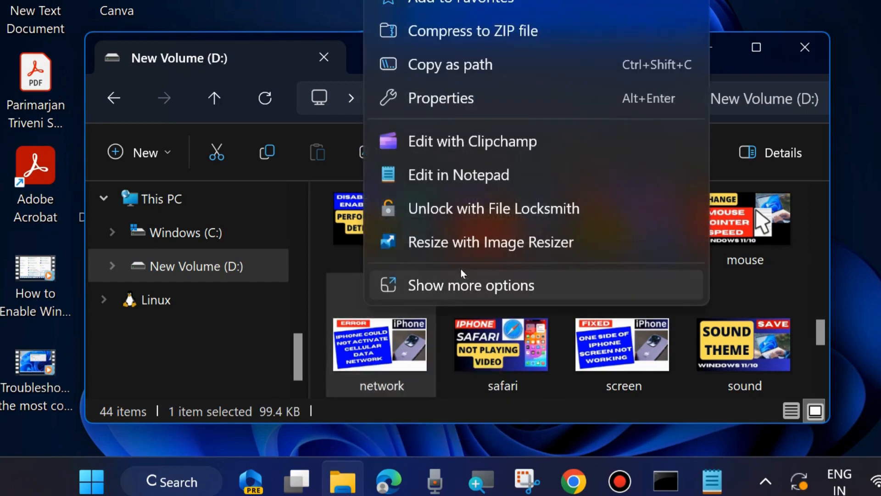
{"action": "mouse_move", "coordinate": [477, 98]}
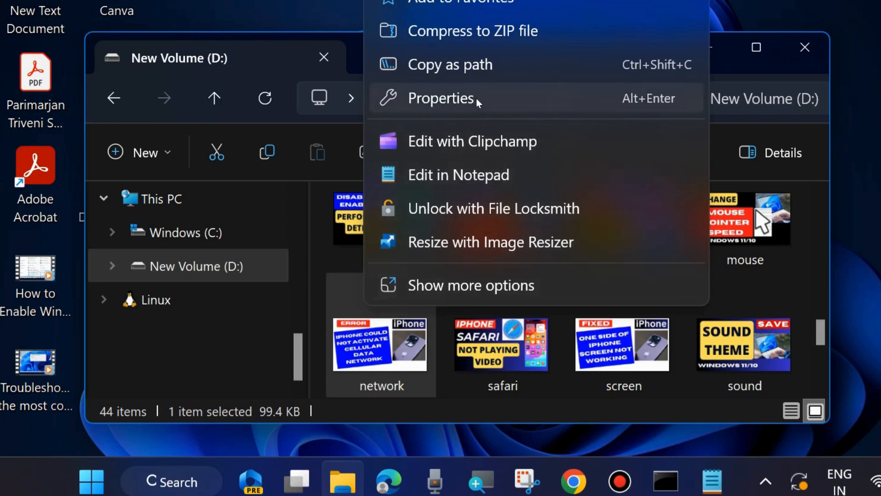
{"action": "mouse_move", "coordinate": [461, 285]}
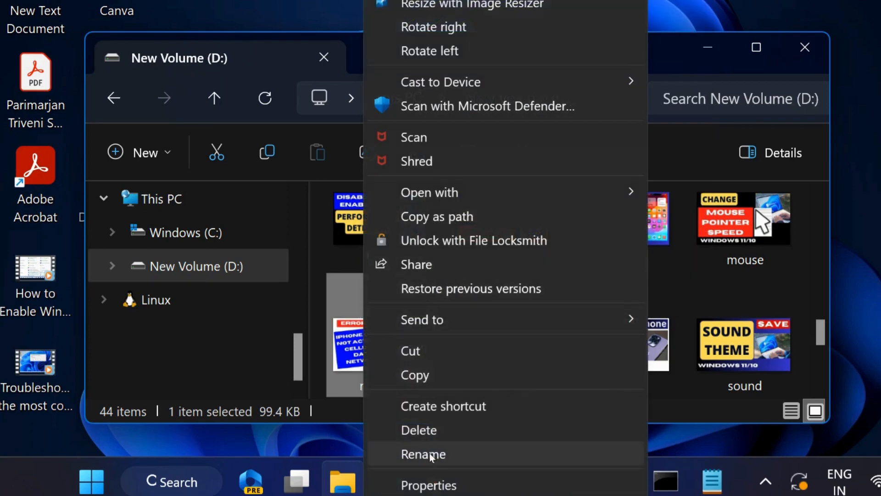
{"action": "mouse_move", "coordinate": [430, 192]}
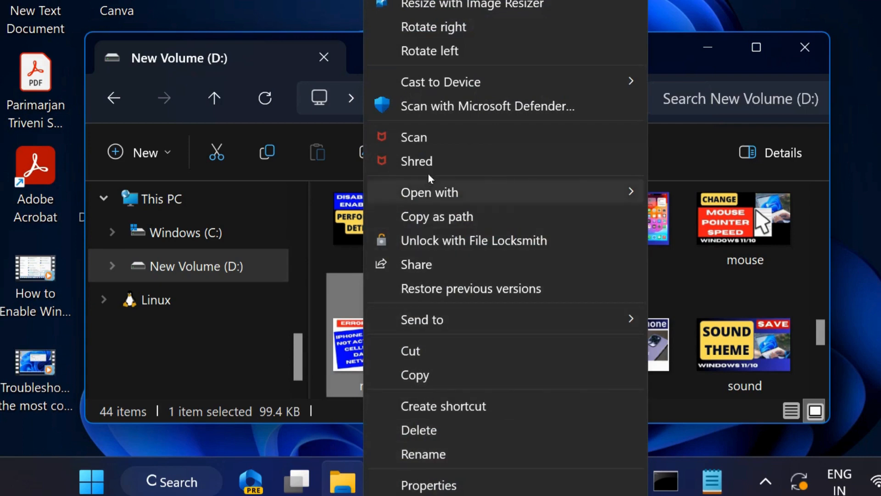
{"action": "mouse_move", "coordinate": [857, 56]}
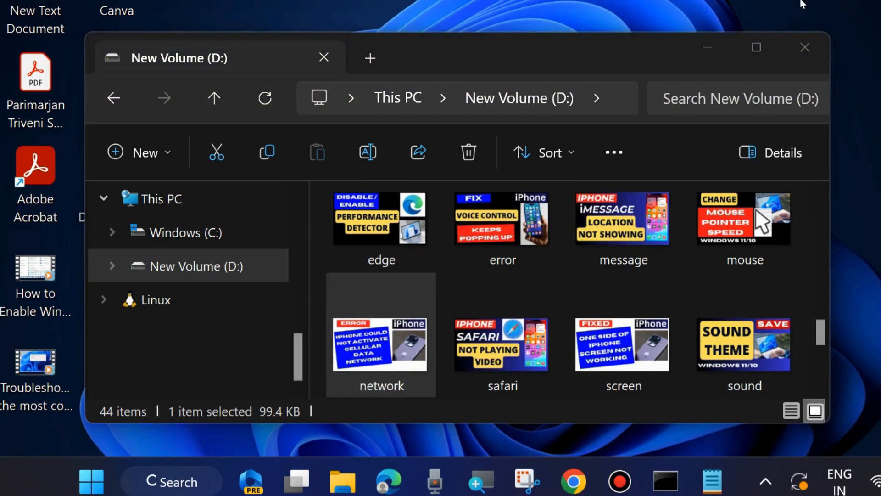
Step: Minimize the File Explorer window to clear the desktop
{"action": "left_click", "coordinate": [804, 46]}
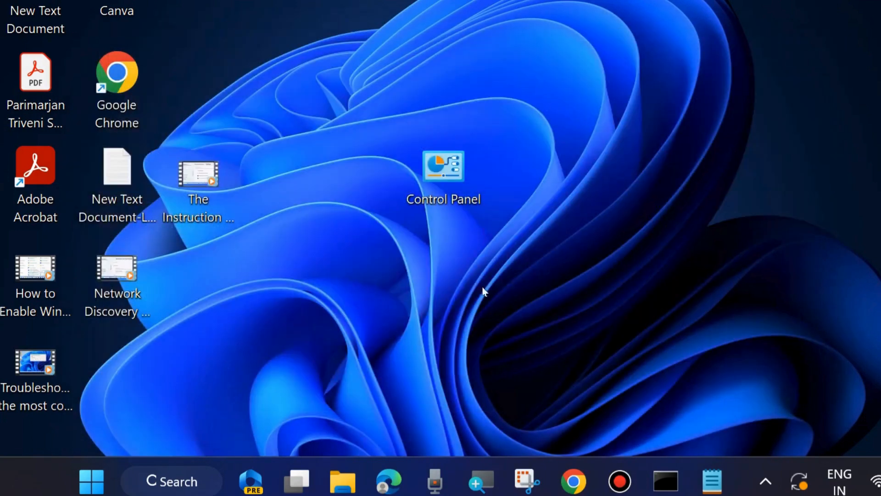
{"action": "mouse_move", "coordinate": [180, 482]}
{"action": "type", "text": "powertoys"}
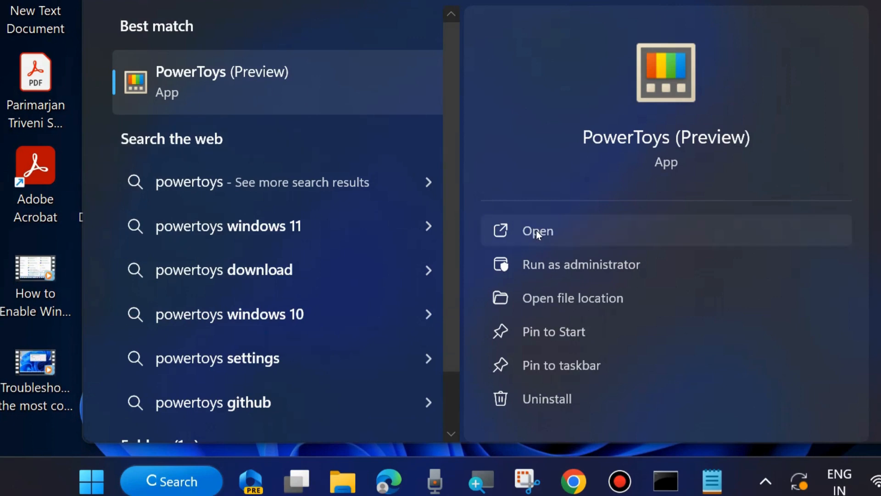
Step: Launch PowerToys (Preview) from the Start search result
{"action": "left_click", "coordinate": [537, 230]}
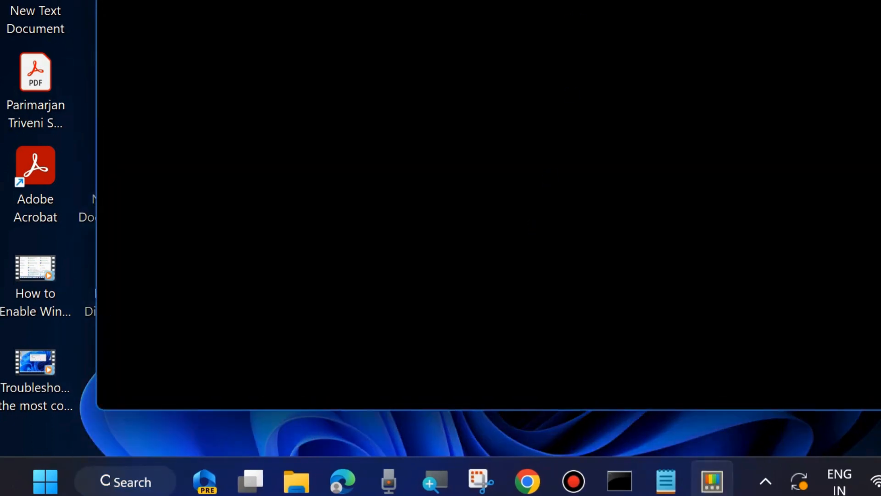
{"action": "left_click", "coordinate": [711, 480]}
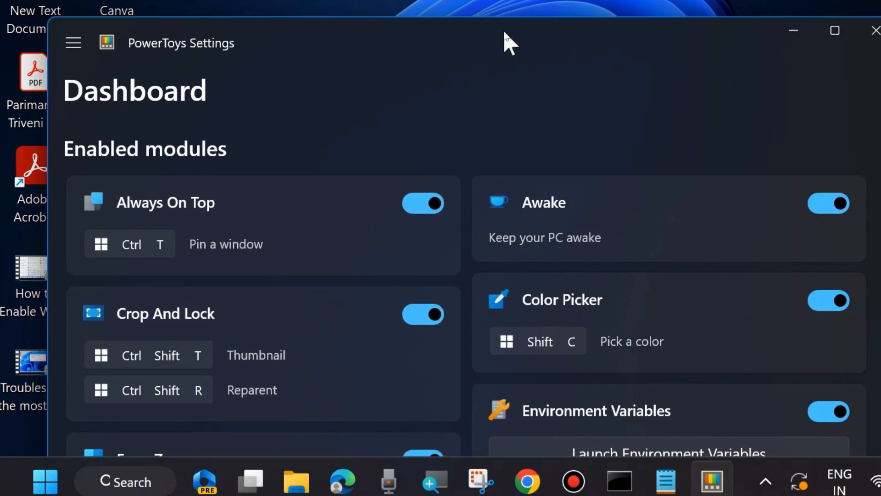
Step: Expand the utilities list and scroll it down until PowerRename appears
{"action": "left_click", "coordinate": [73, 43]}
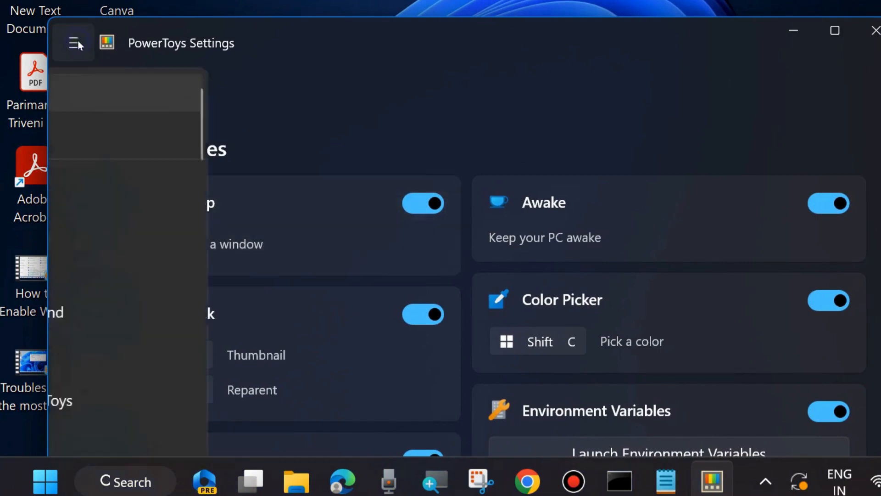
{"action": "left_click", "coordinate": [74, 43]}
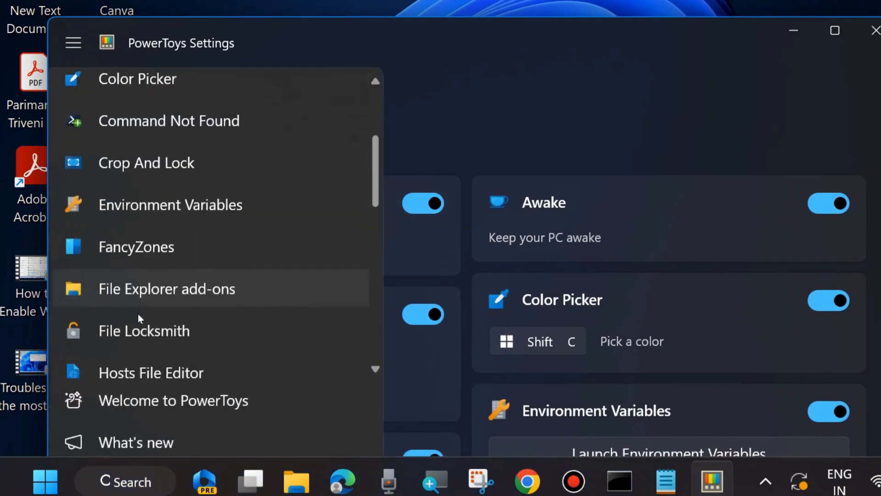
{"action": "scroll", "scroll_direction": "down", "scroll_amount": 3}
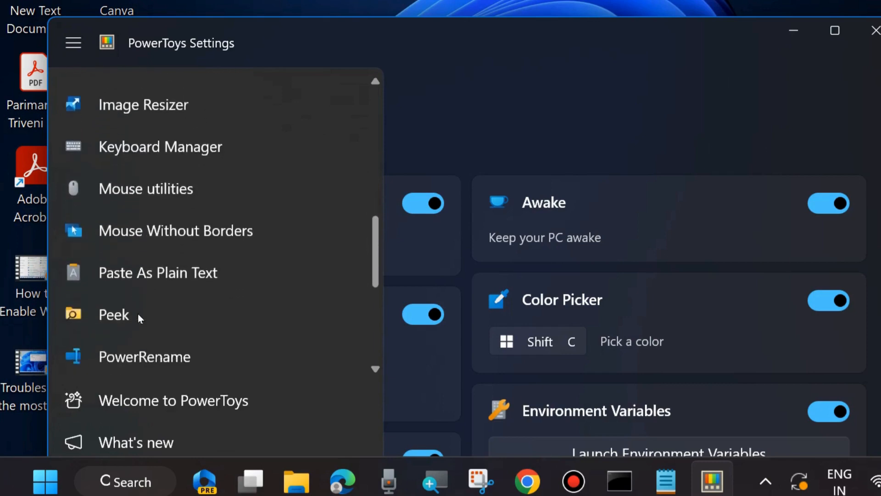
{"action": "scroll", "scroll_direction": "down", "scroll_amount": 3}
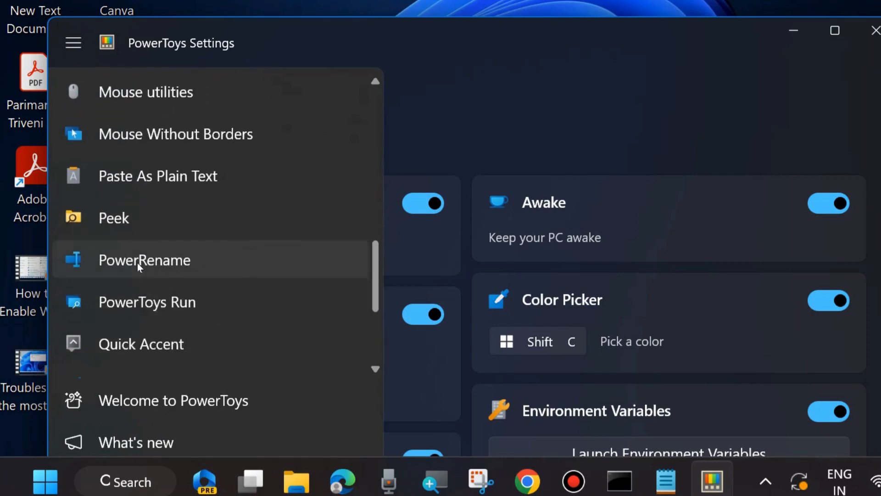
Step: Switch Enable PowerRename to On and close PowerToys Settings
{"action": "left_click", "coordinate": [144, 259]}
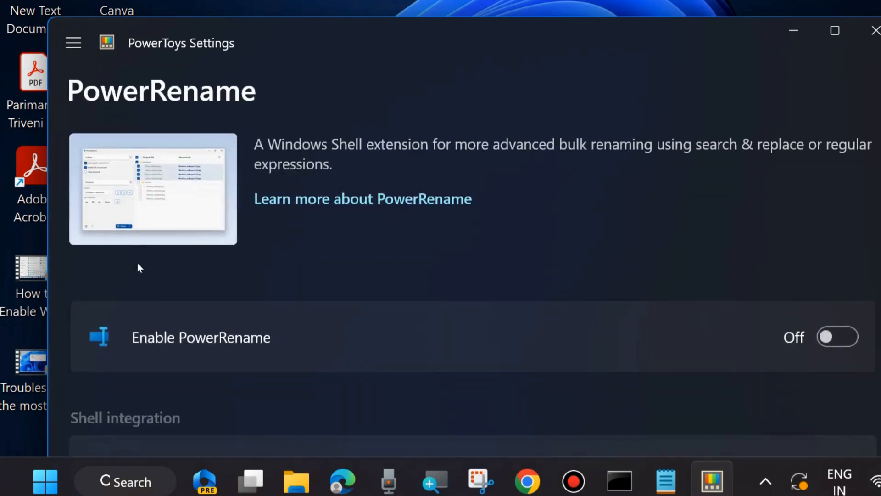
{"action": "mouse_move", "coordinate": [299, 329]}
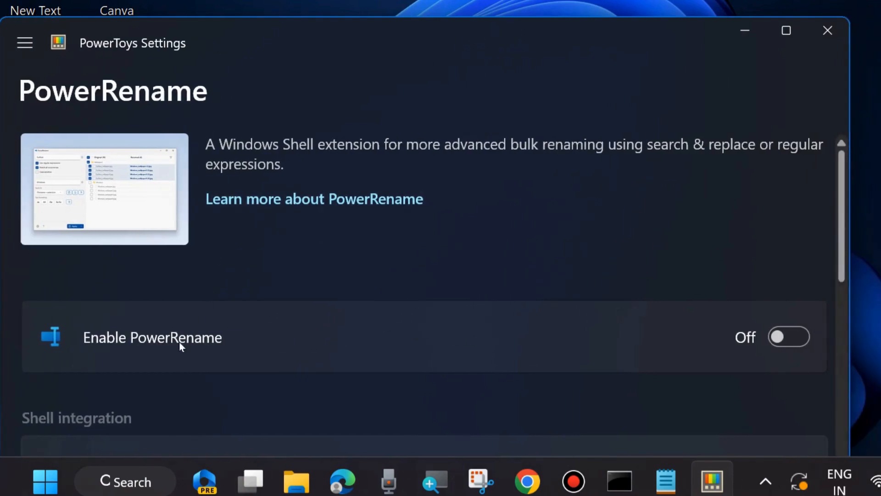
{"action": "left_click", "coordinate": [790, 337]}
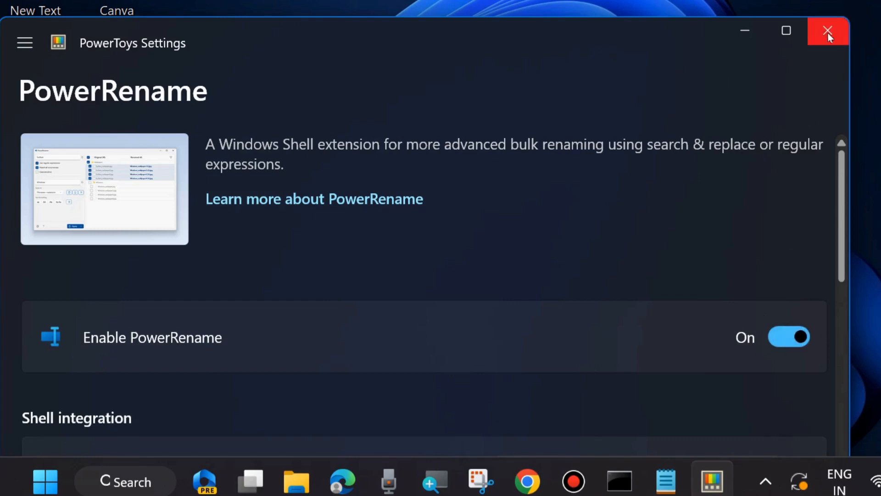
{"action": "left_click", "coordinate": [827, 32]}
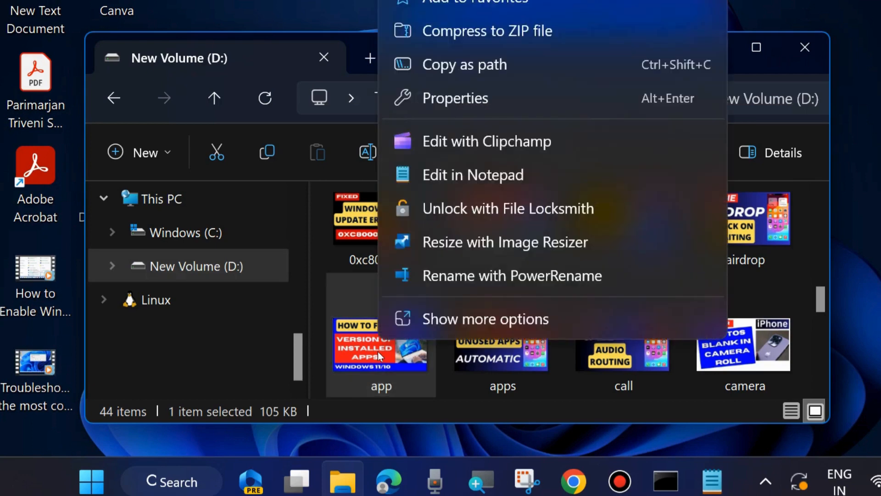
{"action": "mouse_move", "coordinate": [505, 275]}
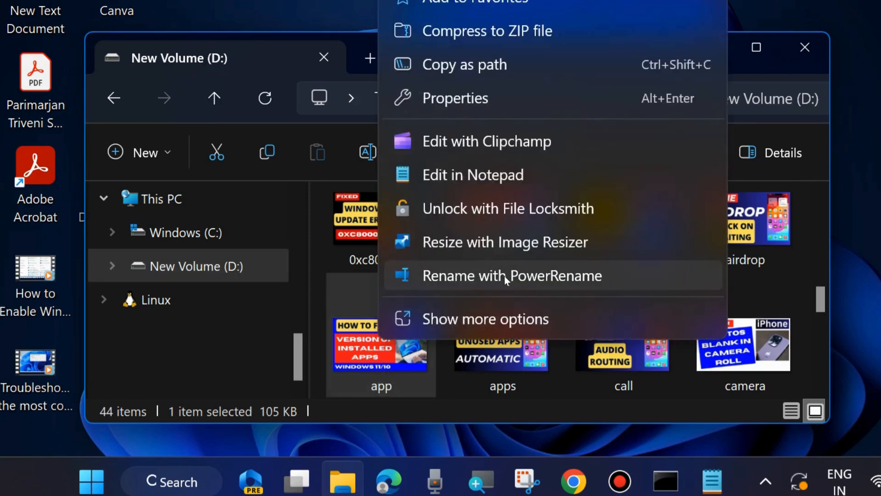
{"action": "mouse_move", "coordinate": [596, 278]}
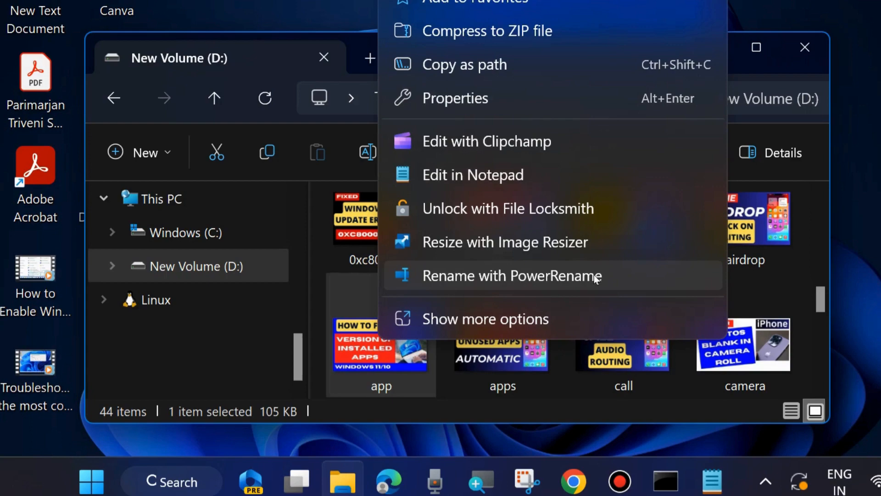